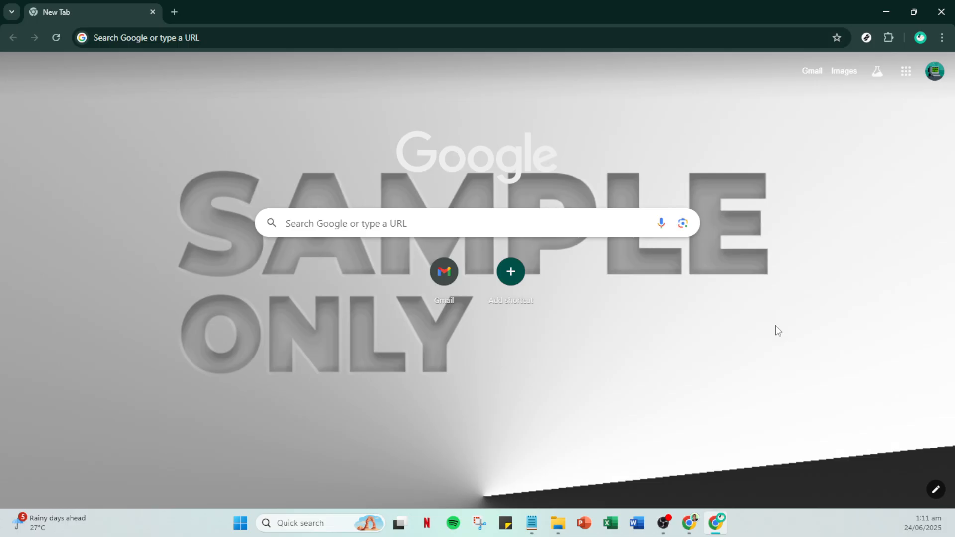
{"action": "mouse_move", "coordinate": [633, 209]}
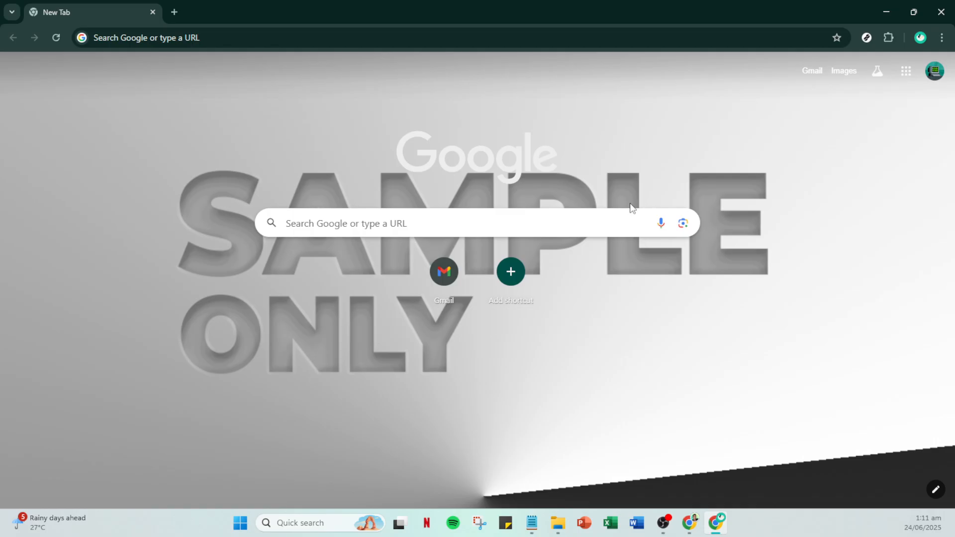
{"action": "mouse_move", "coordinate": [191, 67]}
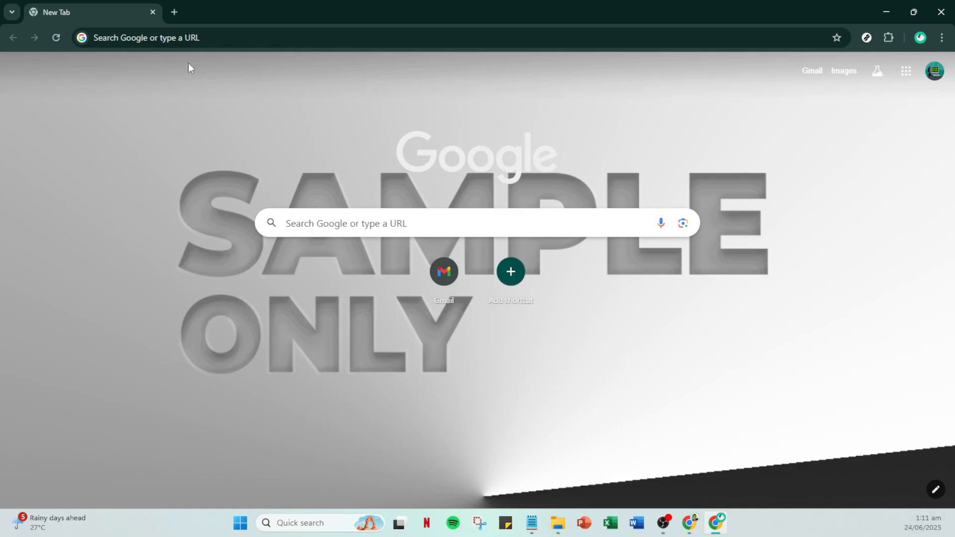
Step: Go to g.co/recover in Chrome's address bar
{"action": "left_click", "coordinate": [147, 37]}
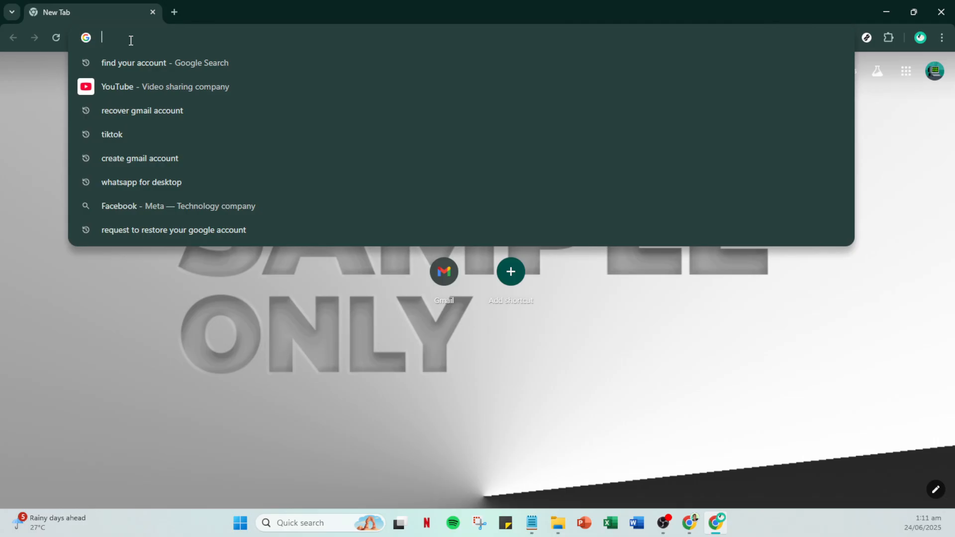
{"action": "type", "text": "g.co/"}
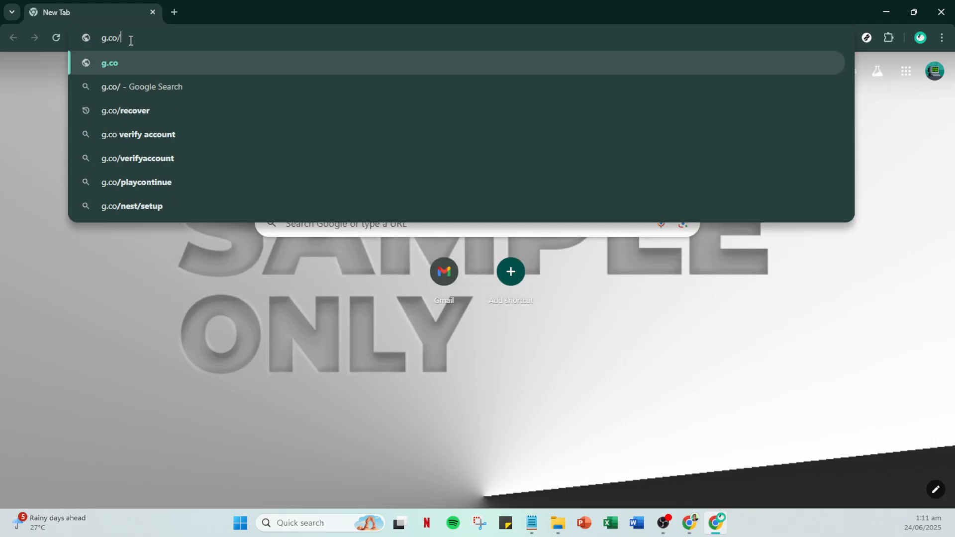
{"action": "type", "text": "re"}
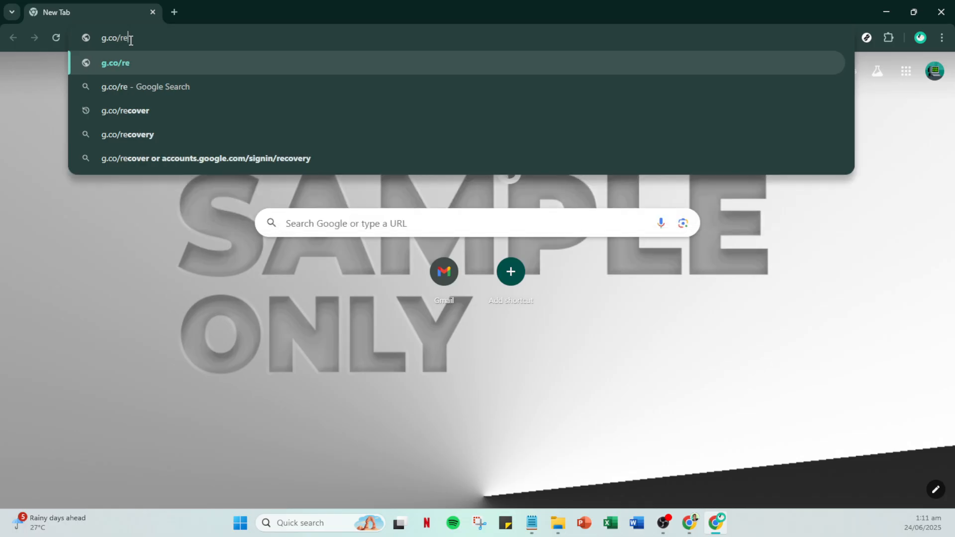
{"action": "type", "text": "cov"}
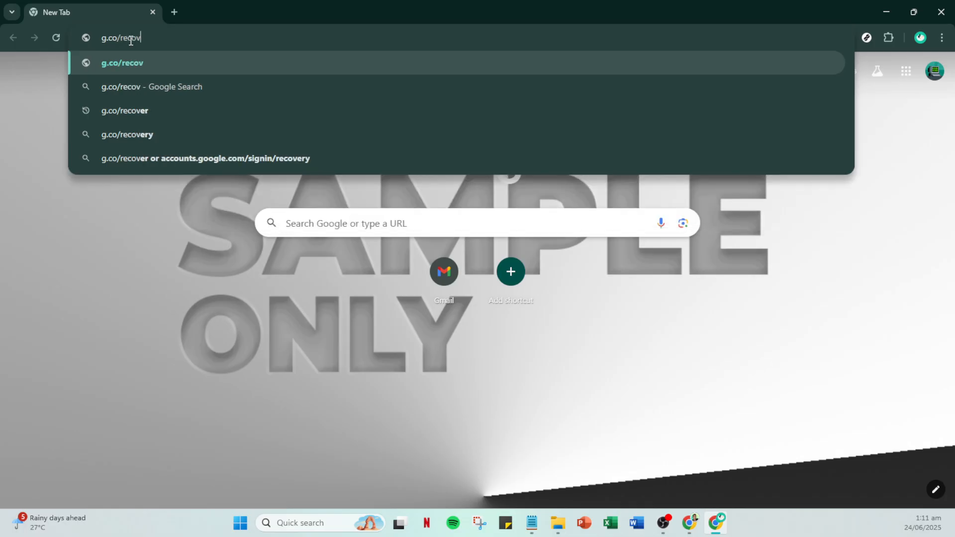
{"action": "type", "text": "er"}
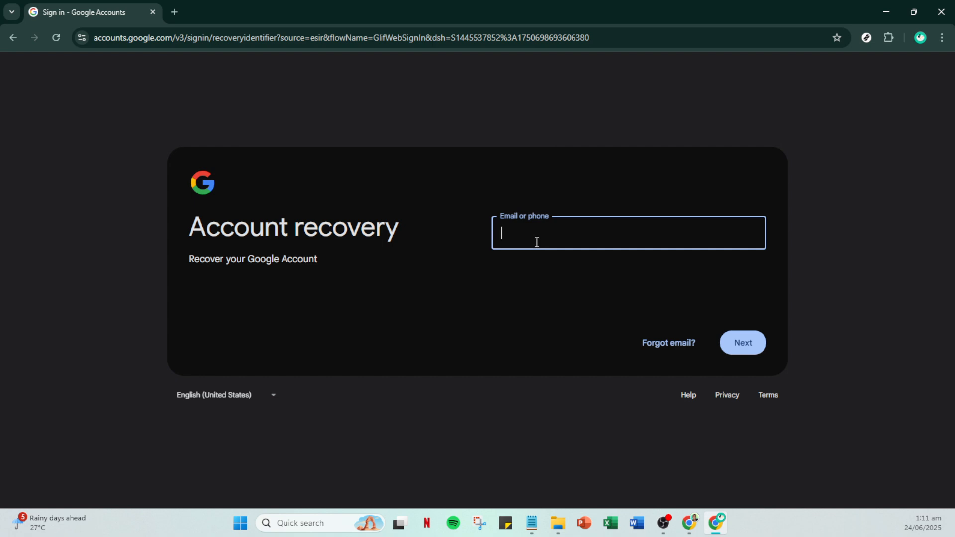
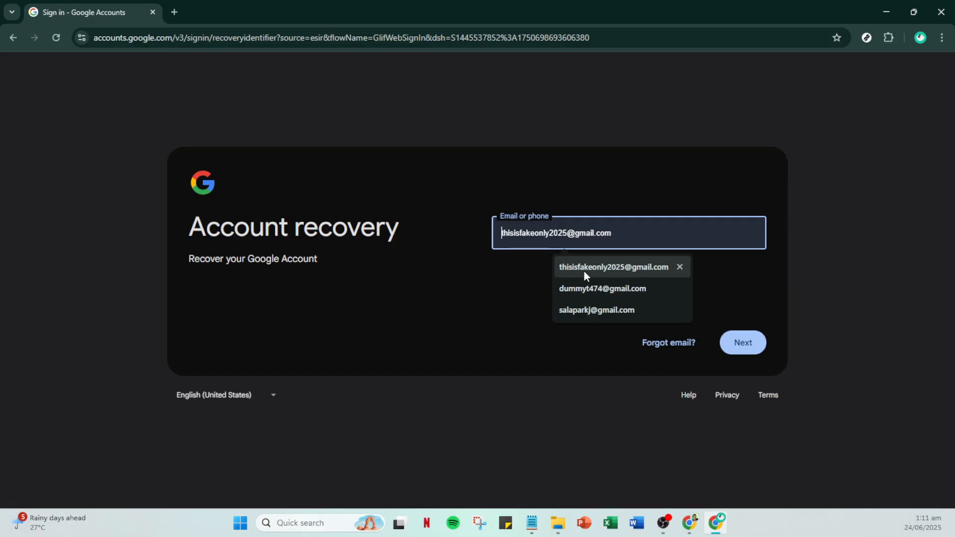
{"action": "left_click", "coordinate": [612, 267]}
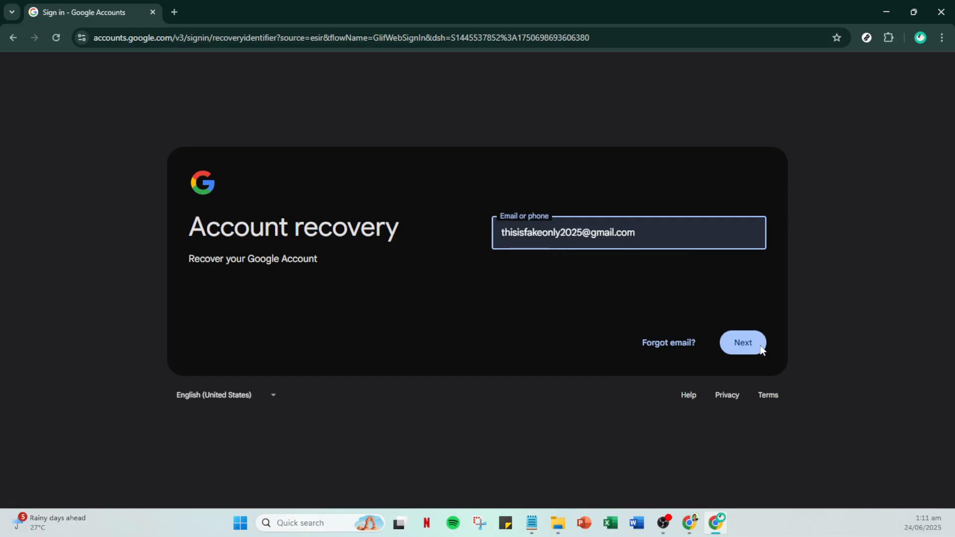
{"action": "mouse_move", "coordinate": [751, 347]}
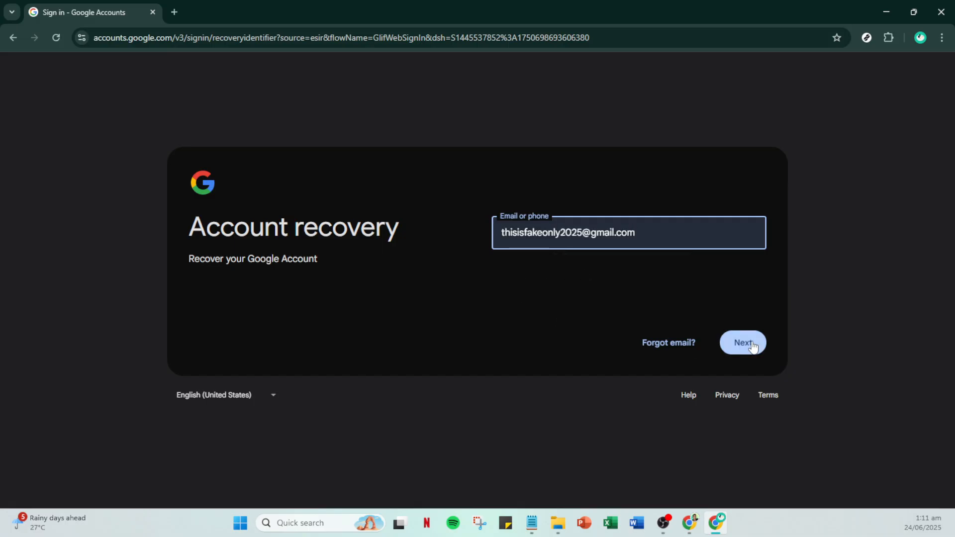
{"action": "left_click", "coordinate": [743, 342]}
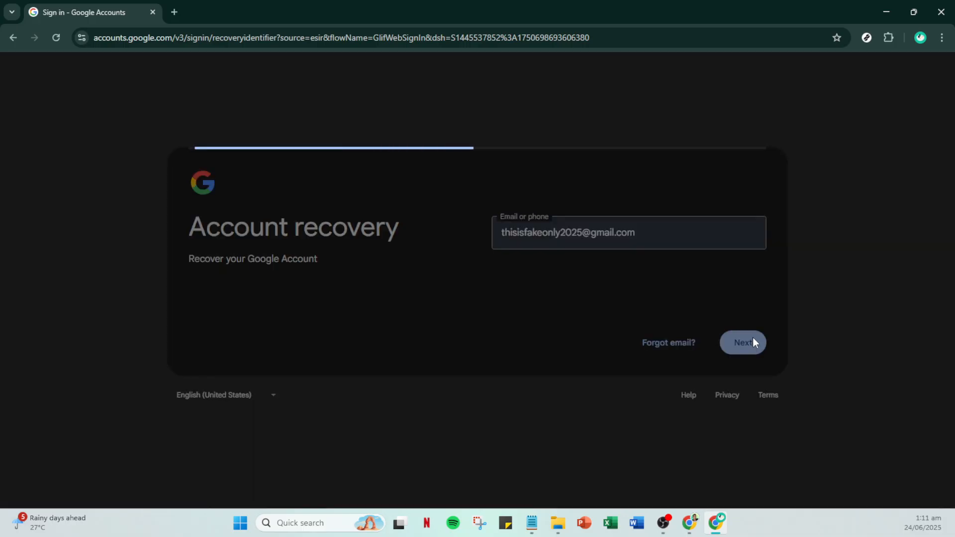
{"action": "left_click", "coordinate": [743, 342]}
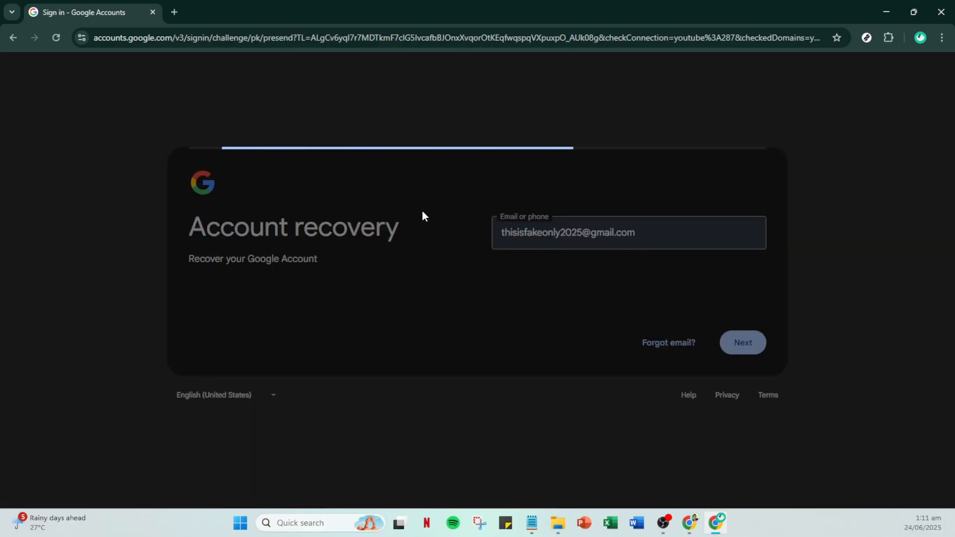
Step: Bypass the passkey prompt via 'Try another way' to list other verification options
{"action": "left_click", "coordinate": [741, 342]}
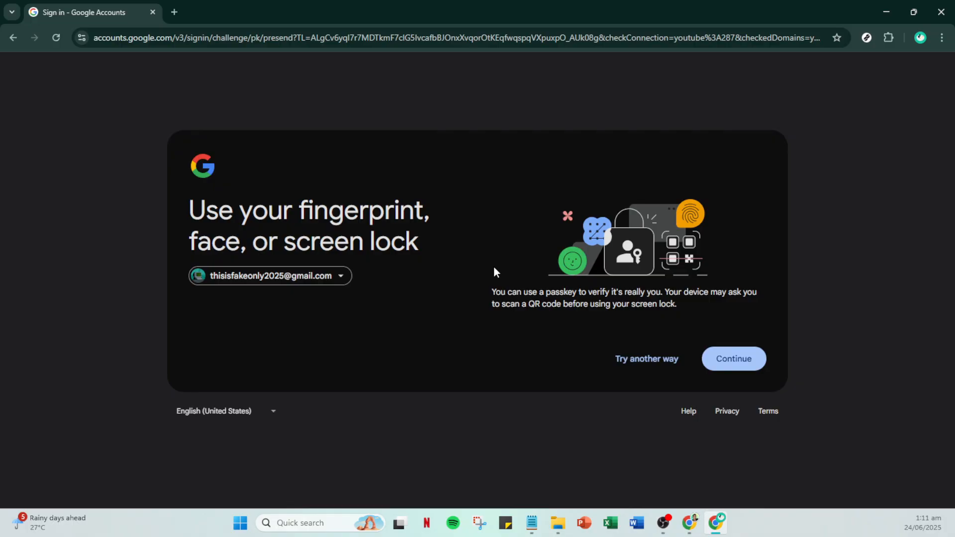
{"action": "mouse_move", "coordinate": [407, 276]}
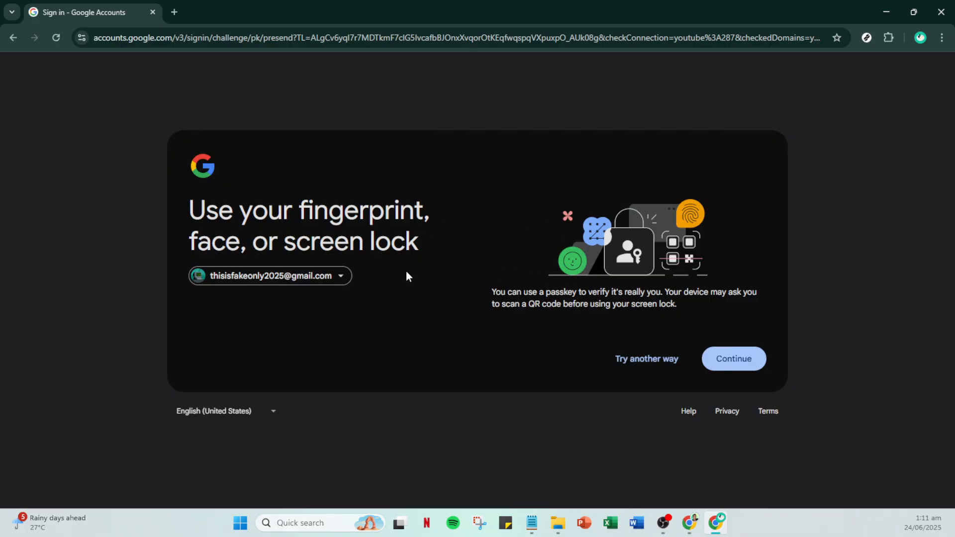
{"action": "mouse_move", "coordinate": [475, 304]}
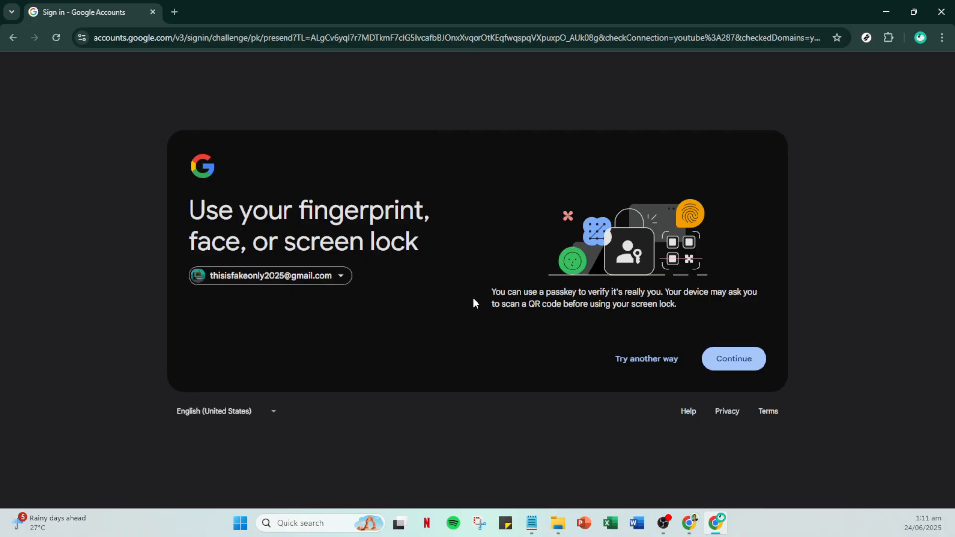
{"action": "mouse_move", "coordinate": [612, 380]}
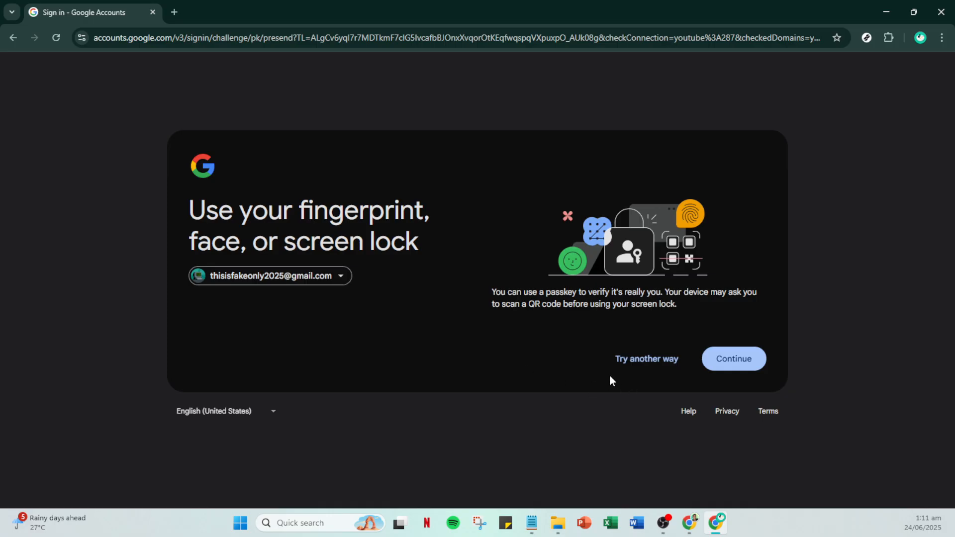
{"action": "mouse_move", "coordinate": [646, 359]}
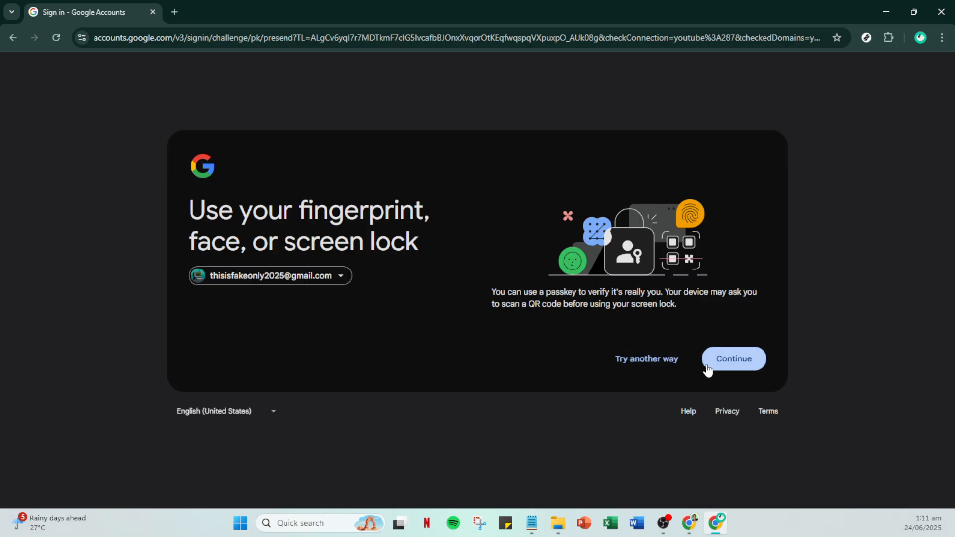
{"action": "mouse_move", "coordinate": [686, 359]}
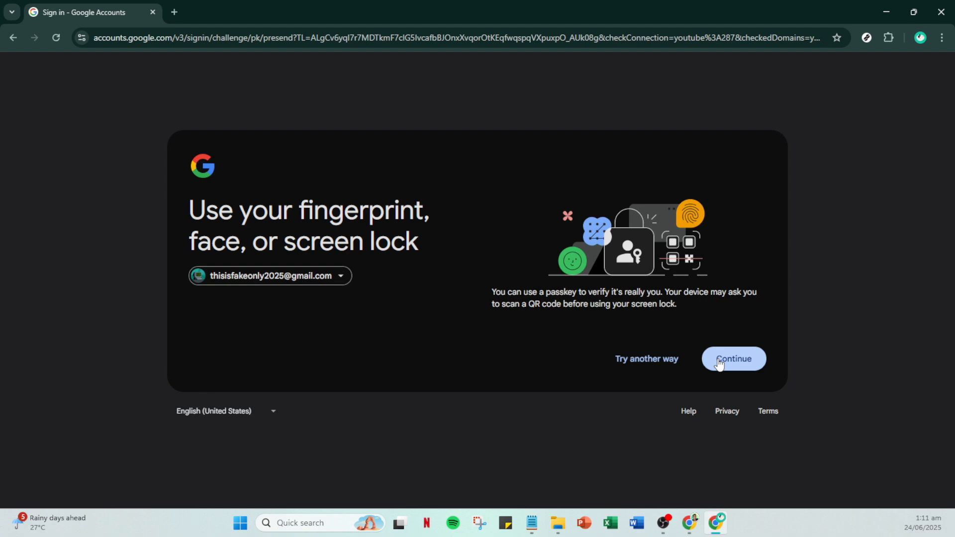
{"action": "mouse_move", "coordinate": [646, 359]}
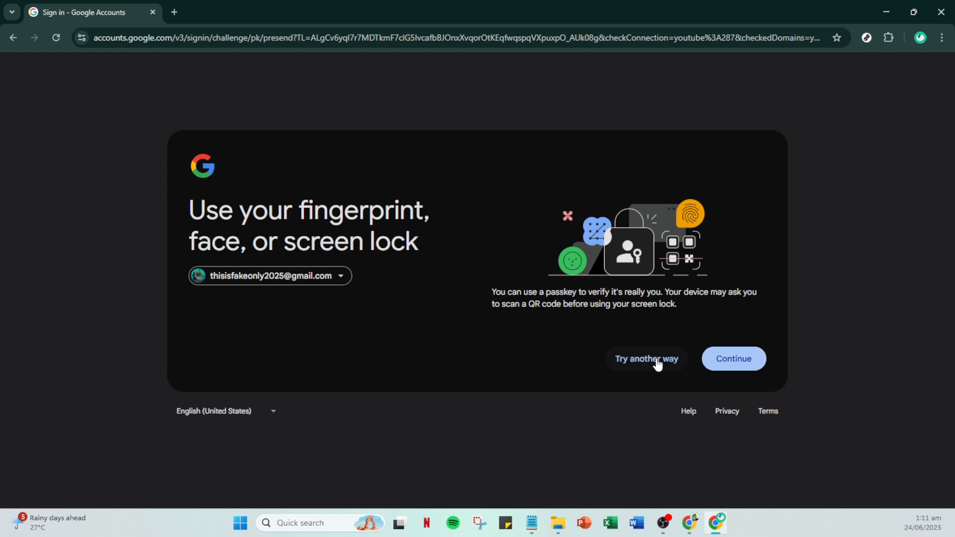
{"action": "left_click", "coordinate": [645, 359]}
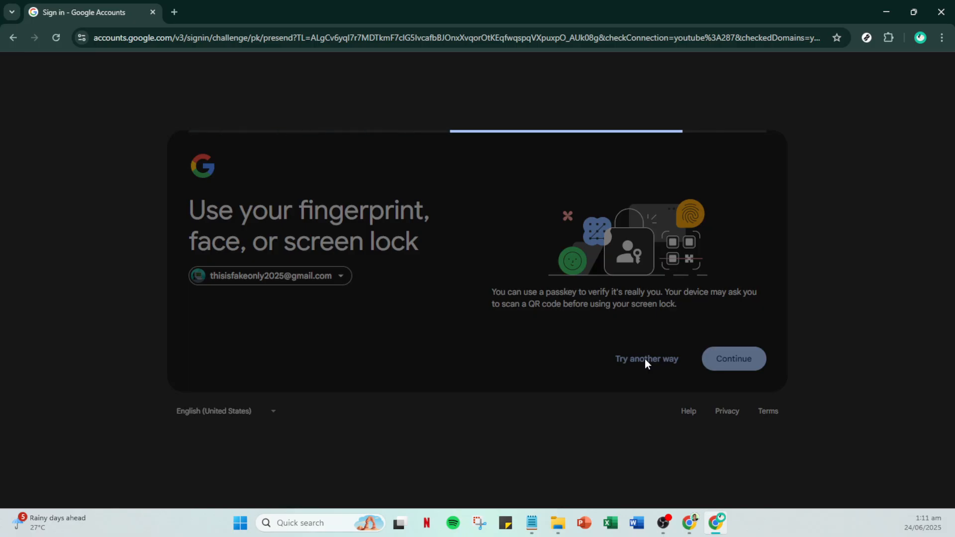
{"action": "left_click", "coordinate": [646, 359]}
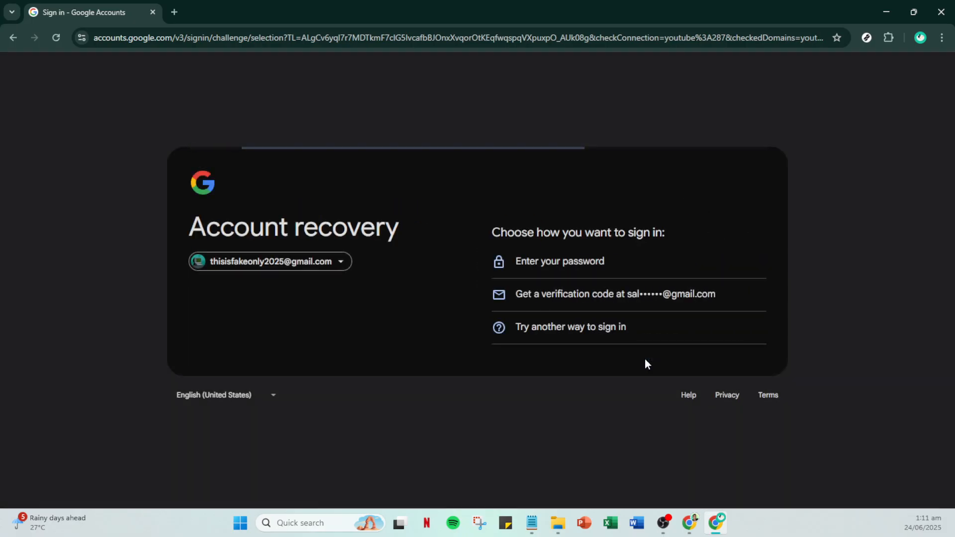
{"action": "mouse_move", "coordinate": [552, 280]}
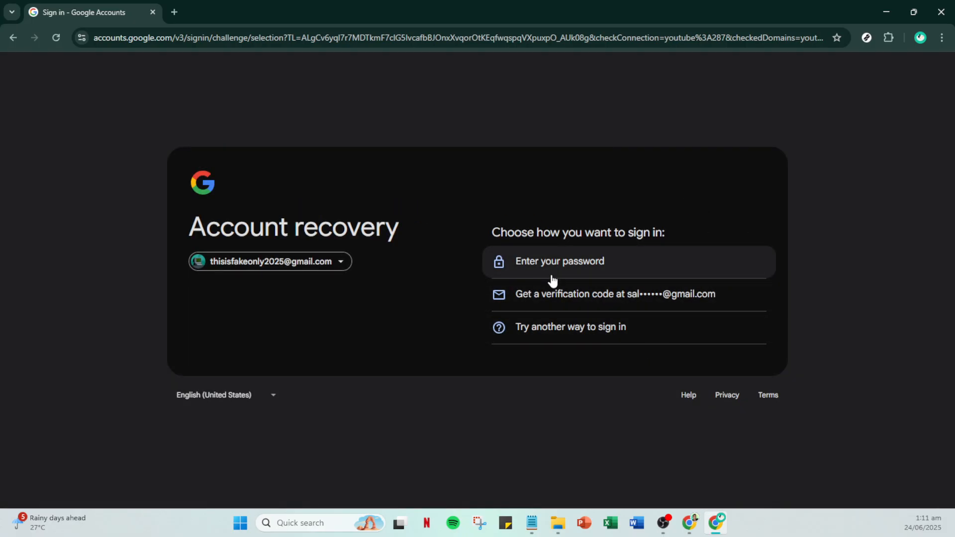
{"action": "mouse_move", "coordinate": [542, 334]}
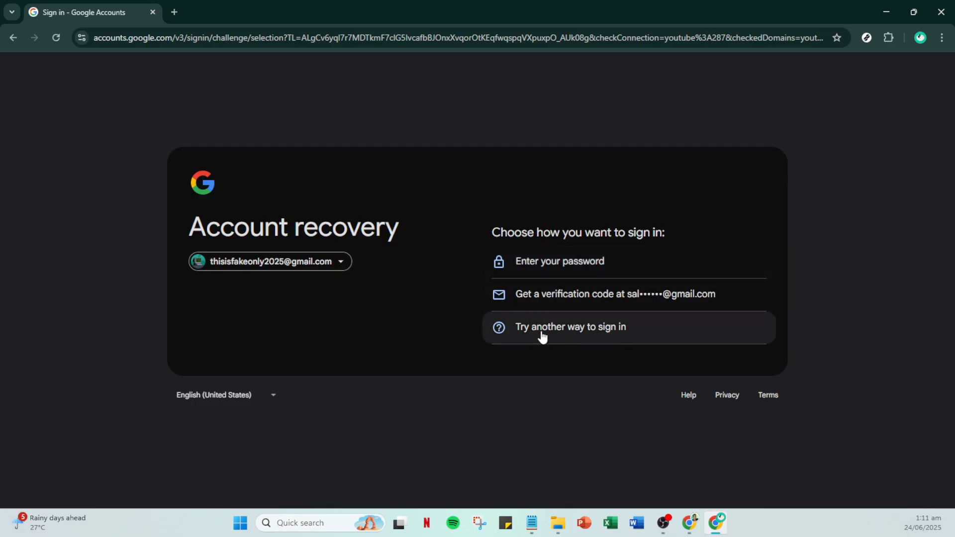
{"action": "mouse_move", "coordinate": [579, 294]}
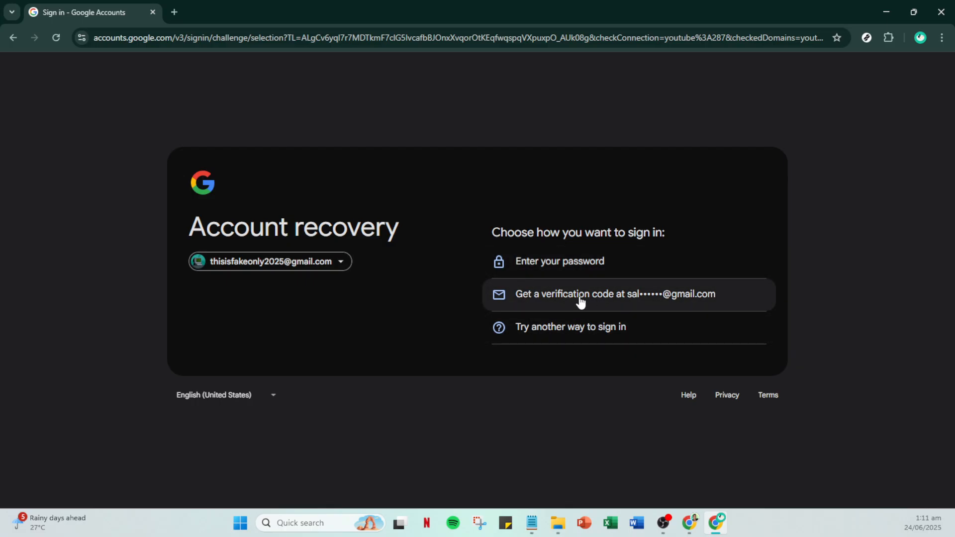
{"action": "mouse_move", "coordinate": [564, 272]}
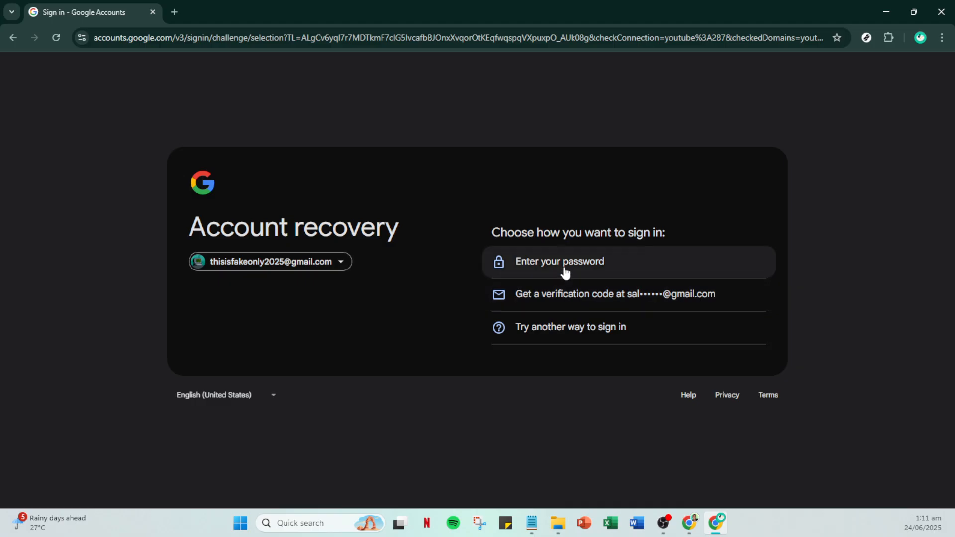
Step: Pick 'Enter your password' from the sign-in options
{"action": "left_click", "coordinate": [559, 261]}
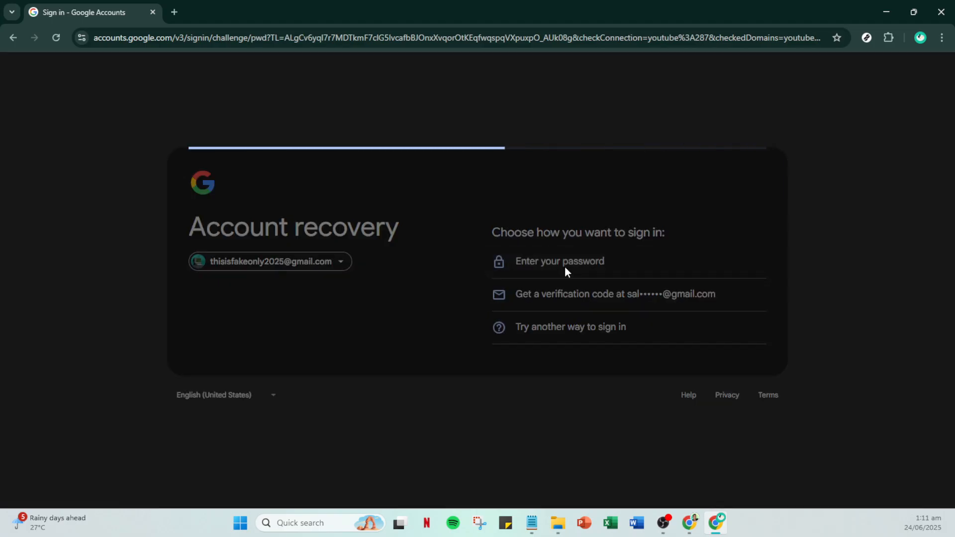
Step: Enter the last remembered password and submit it to reach 'Get a verification code'
{"action": "left_click", "coordinate": [559, 261]}
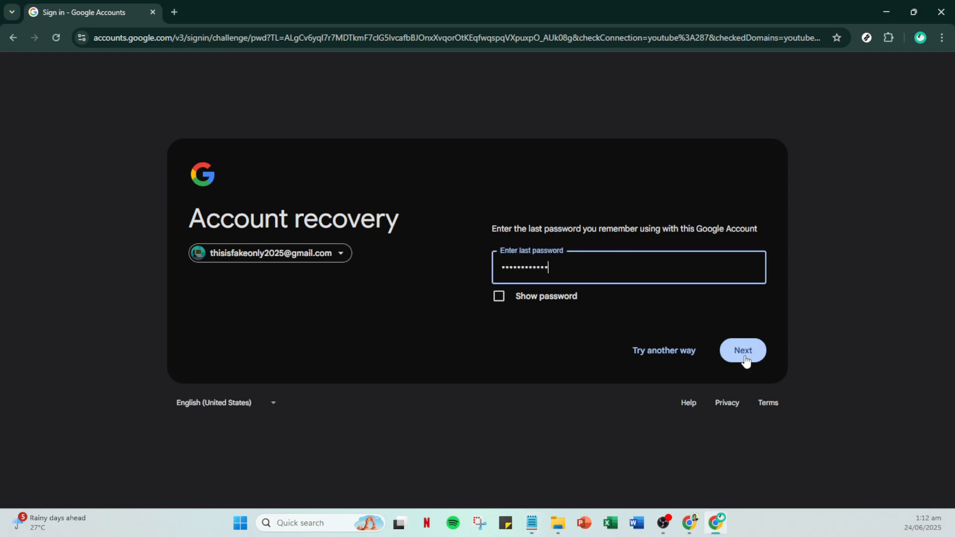
{"action": "left_click", "coordinate": [742, 350]}
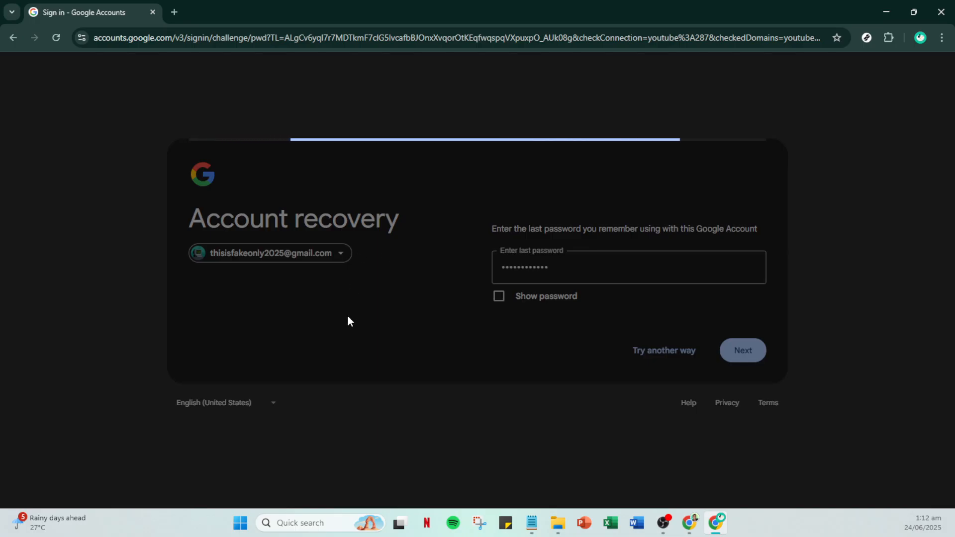
{"action": "left_click", "coordinate": [742, 350]}
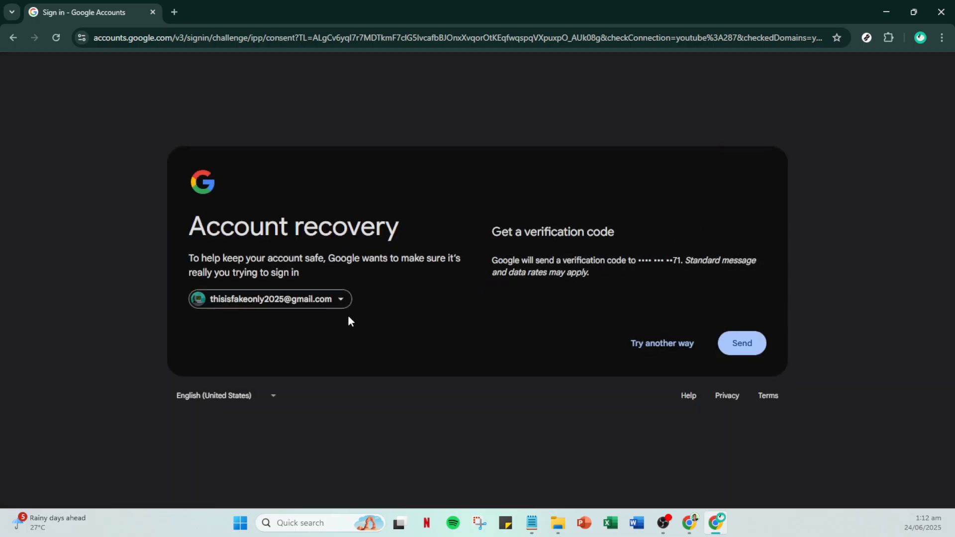
{"action": "mouse_move", "coordinate": [621, 259]}
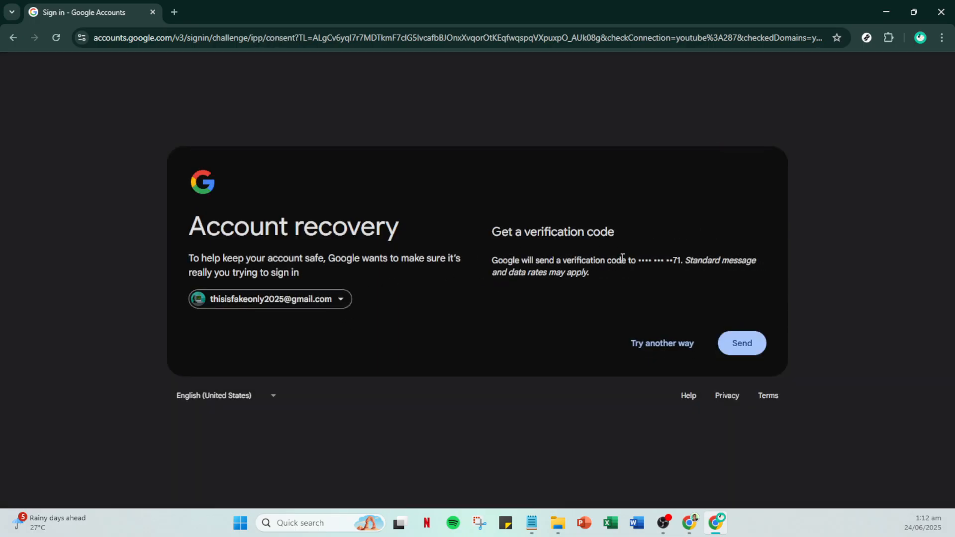